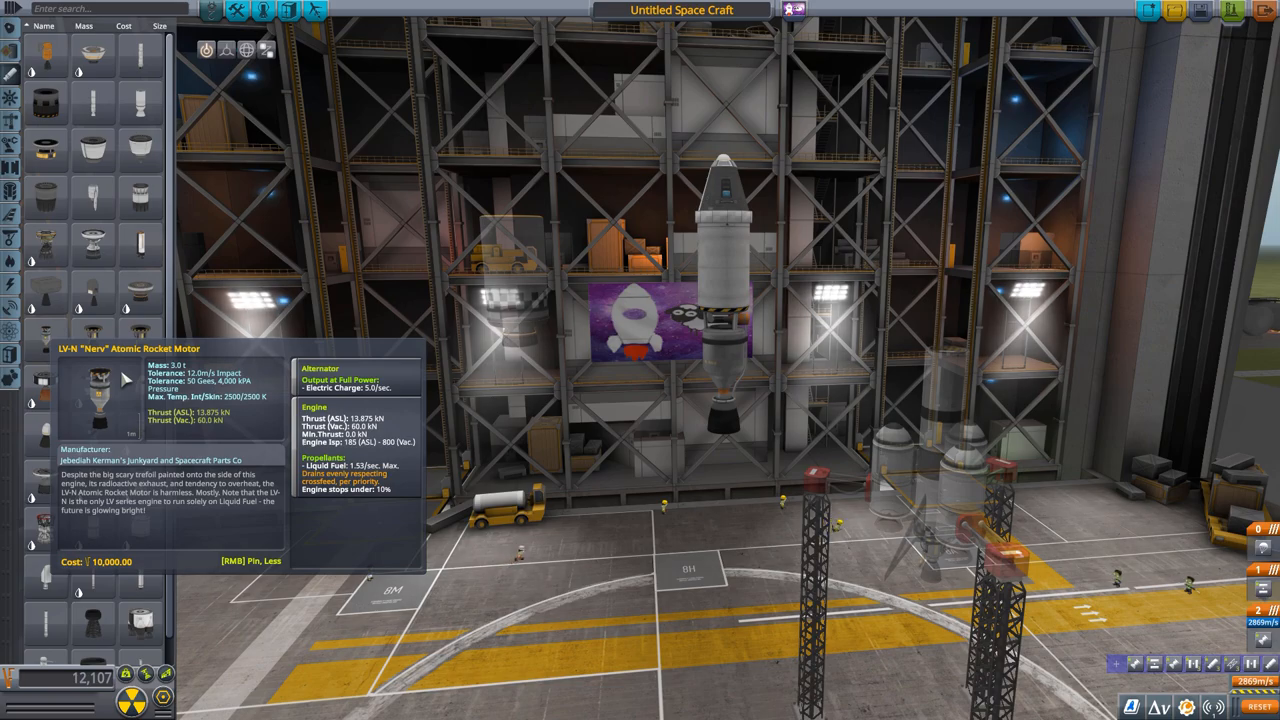
pyautogui.moveTo(423, 520)
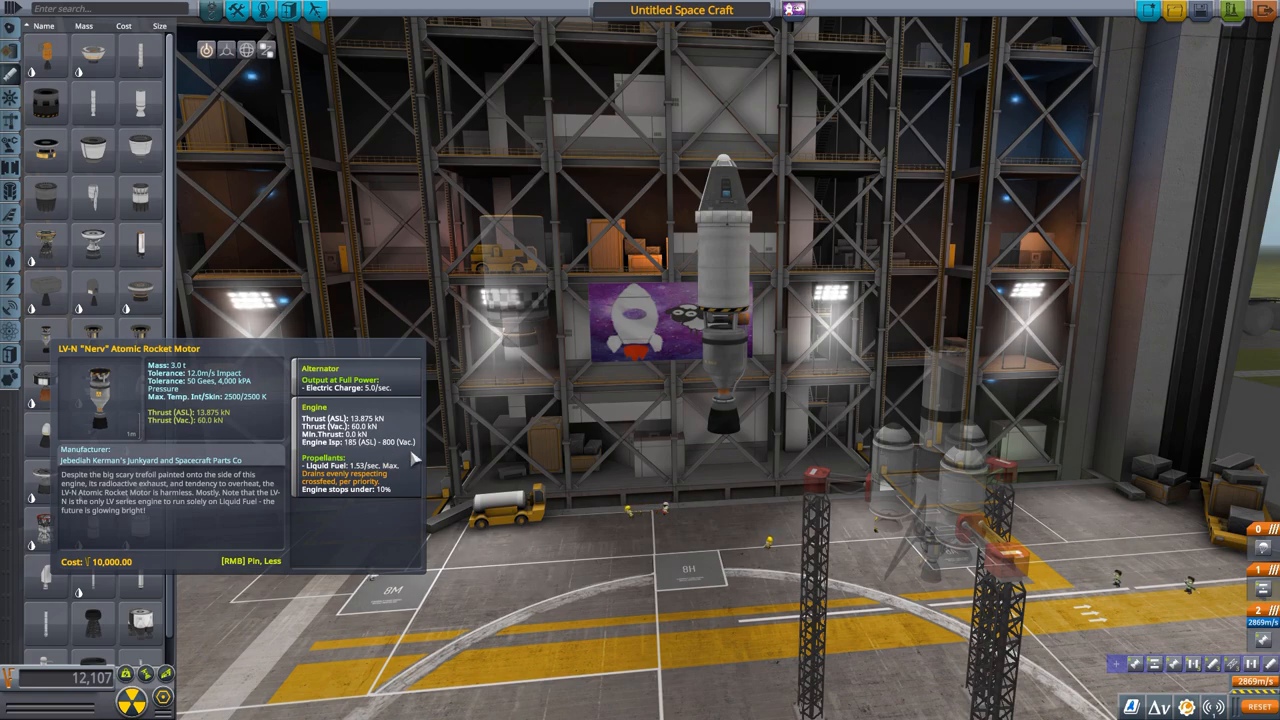
pyautogui.moveTo(416, 458)
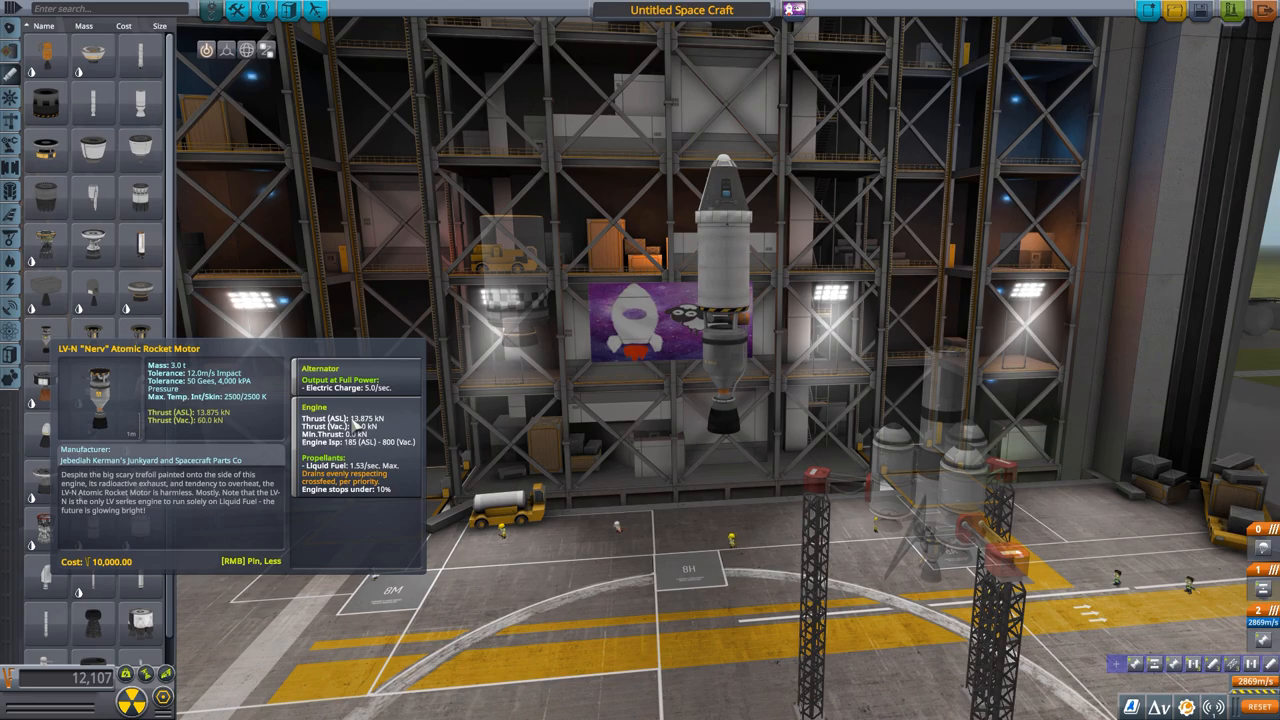
pyautogui.moveTo(403, 407)
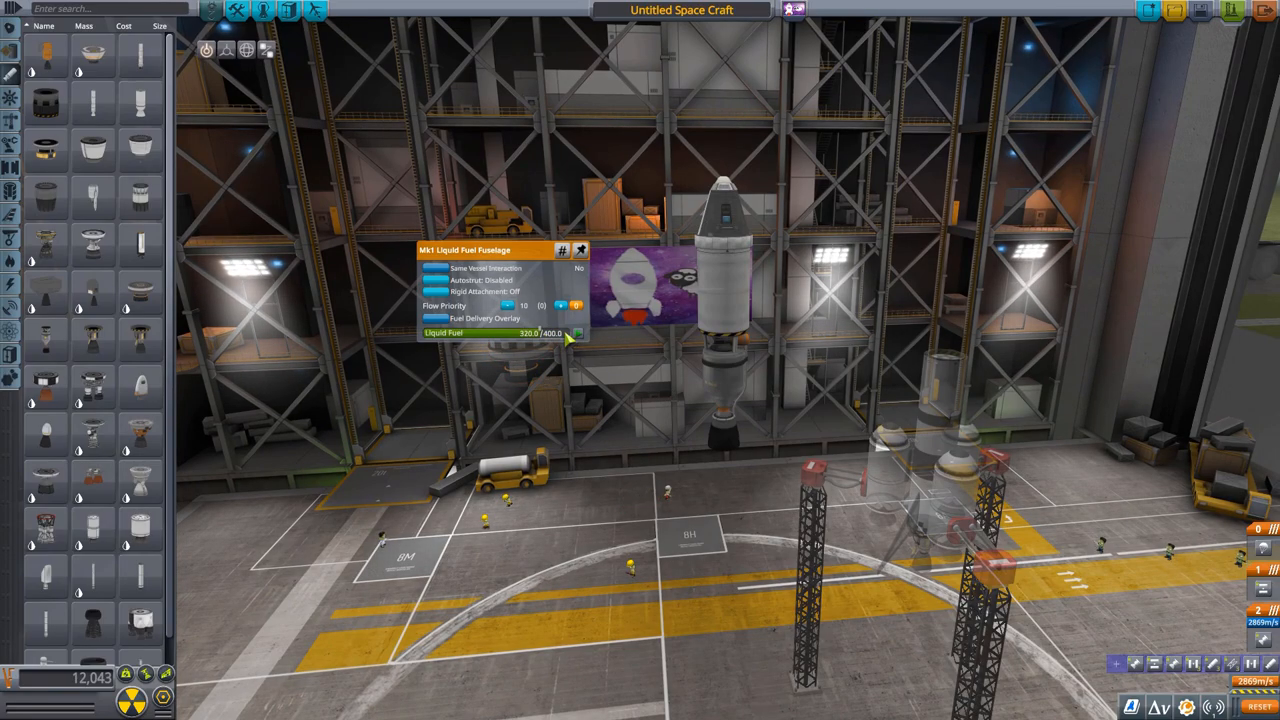
# Top up the Mk1 Liquid Fuel Fuselage to its full 400/400 liquid fuel.
pyautogui.click(578, 333)
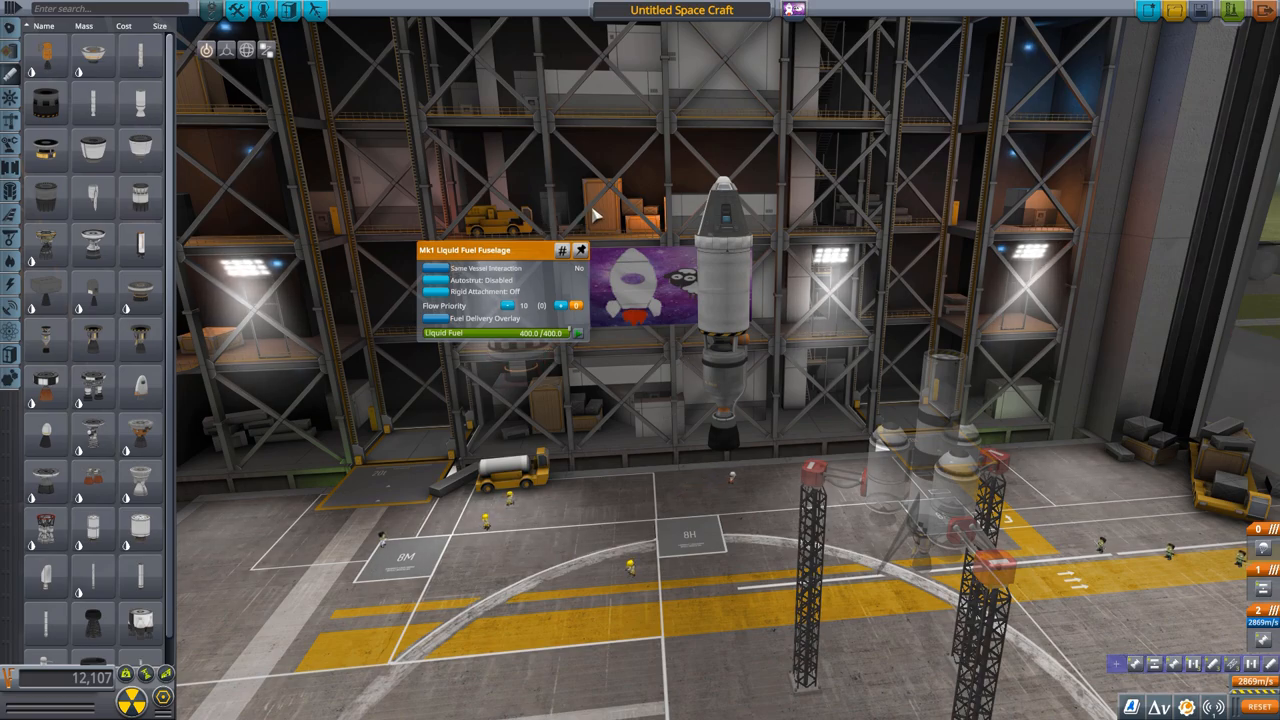
pyautogui.moveTo(617, 217)
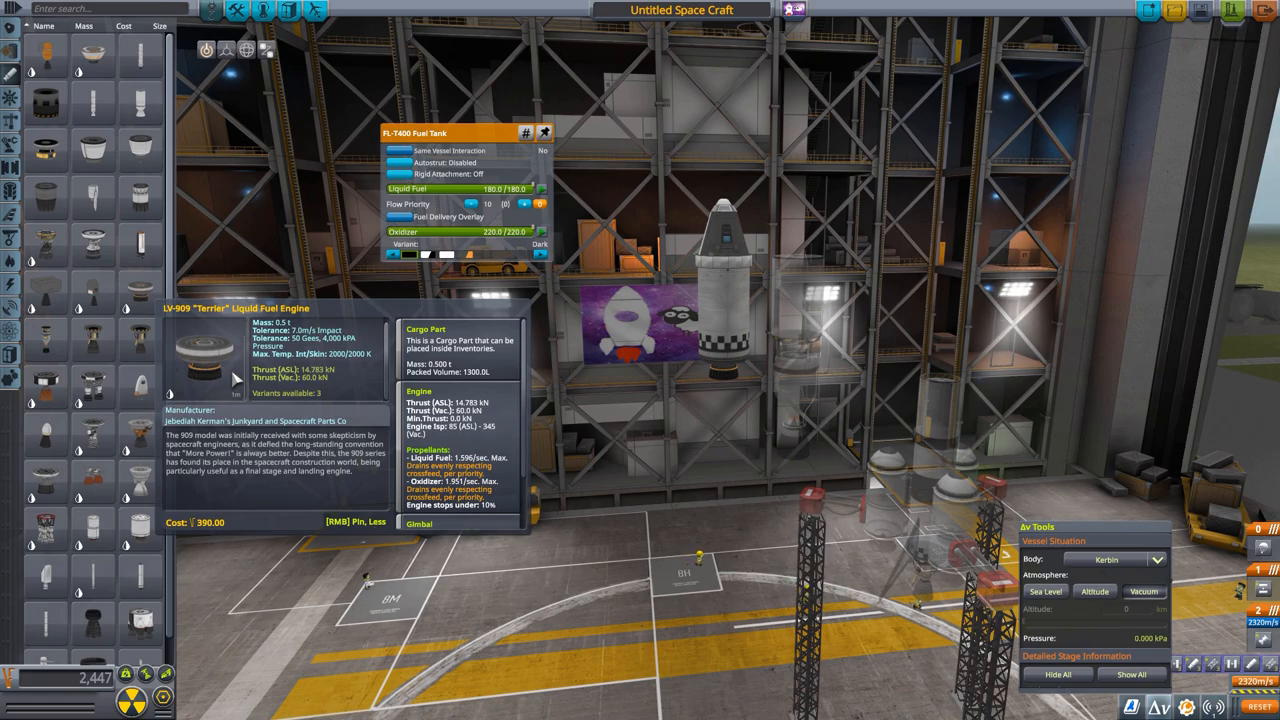
pyautogui.moveTo(492, 442)
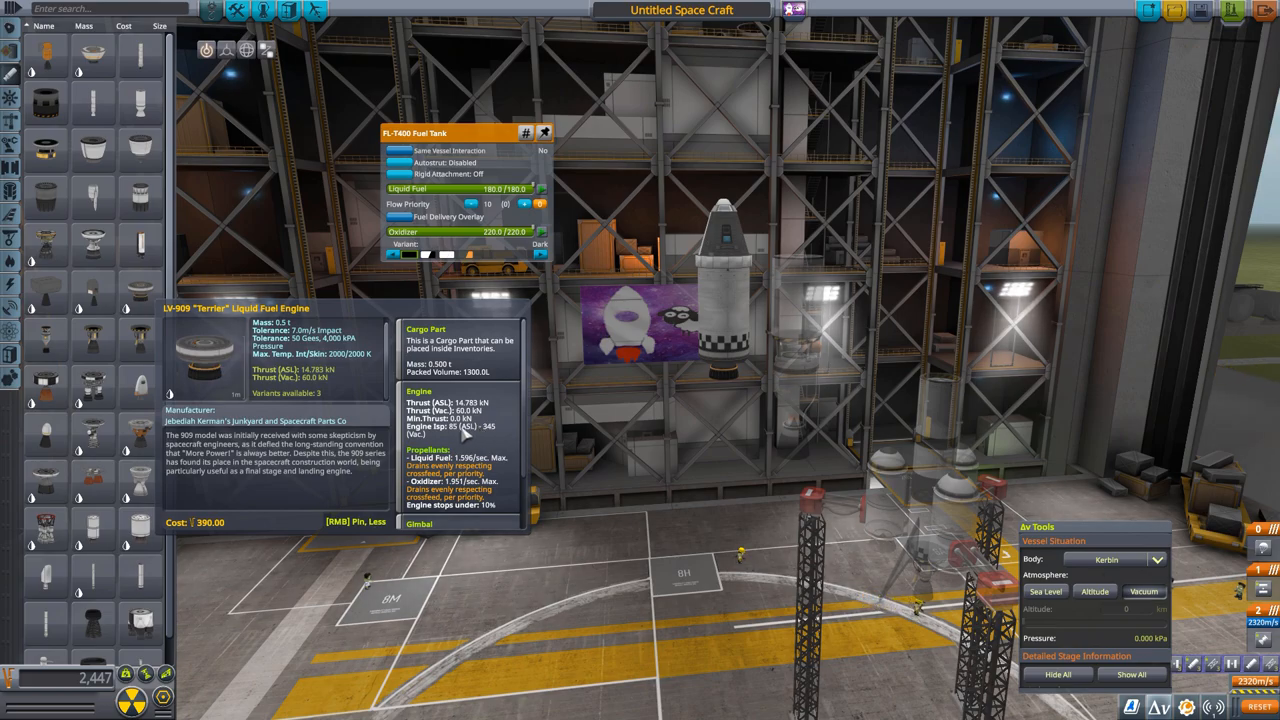
pyautogui.moveTo(290, 515)
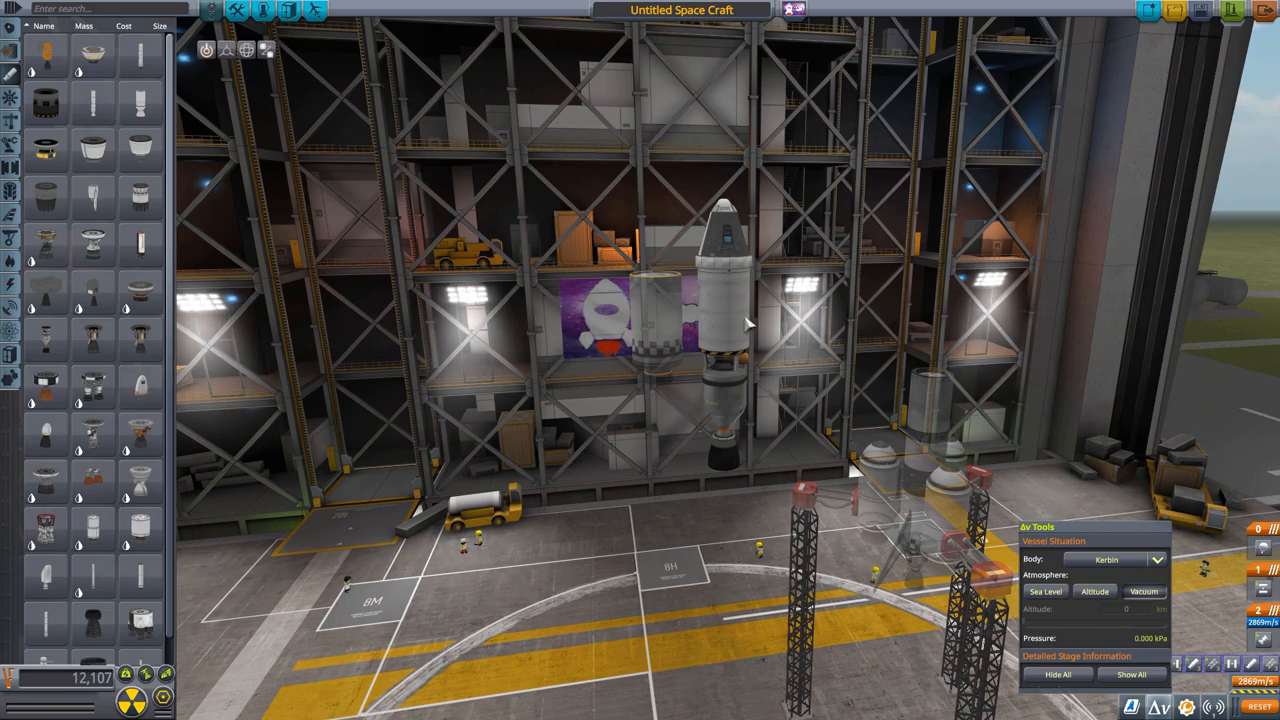
pyautogui.moveTo(730, 320)
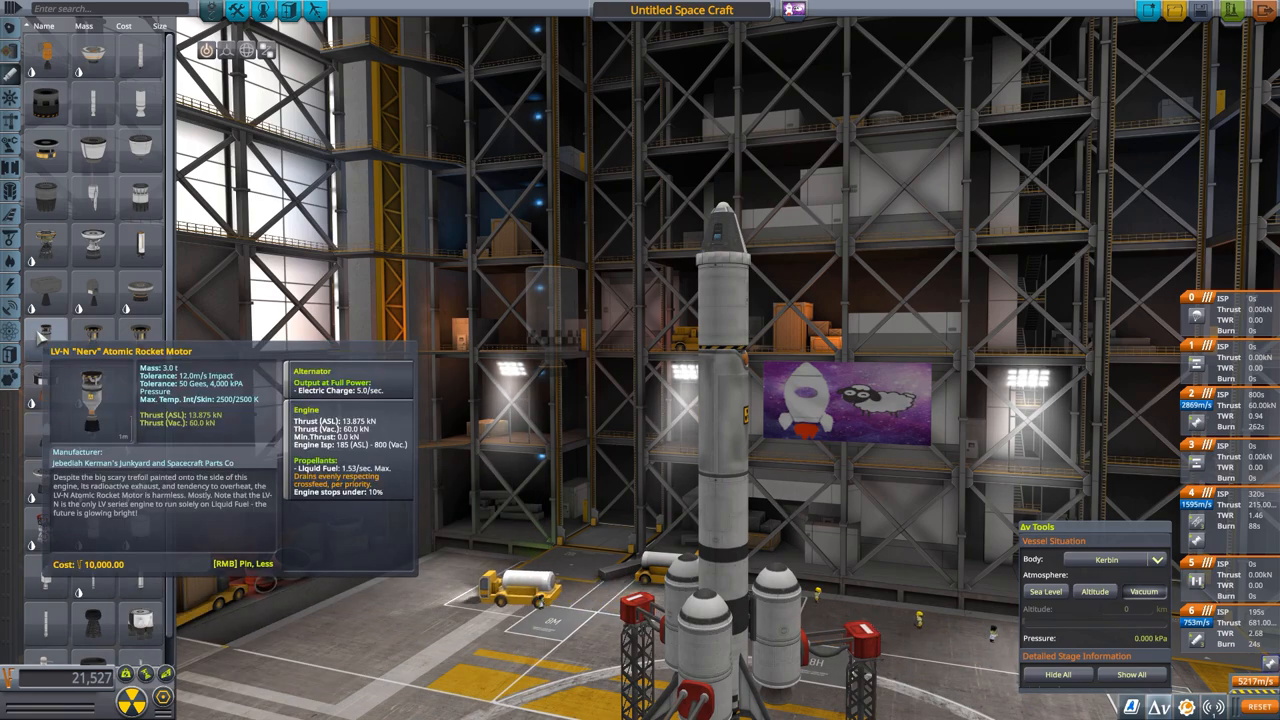
pyautogui.moveTo(140, 300)
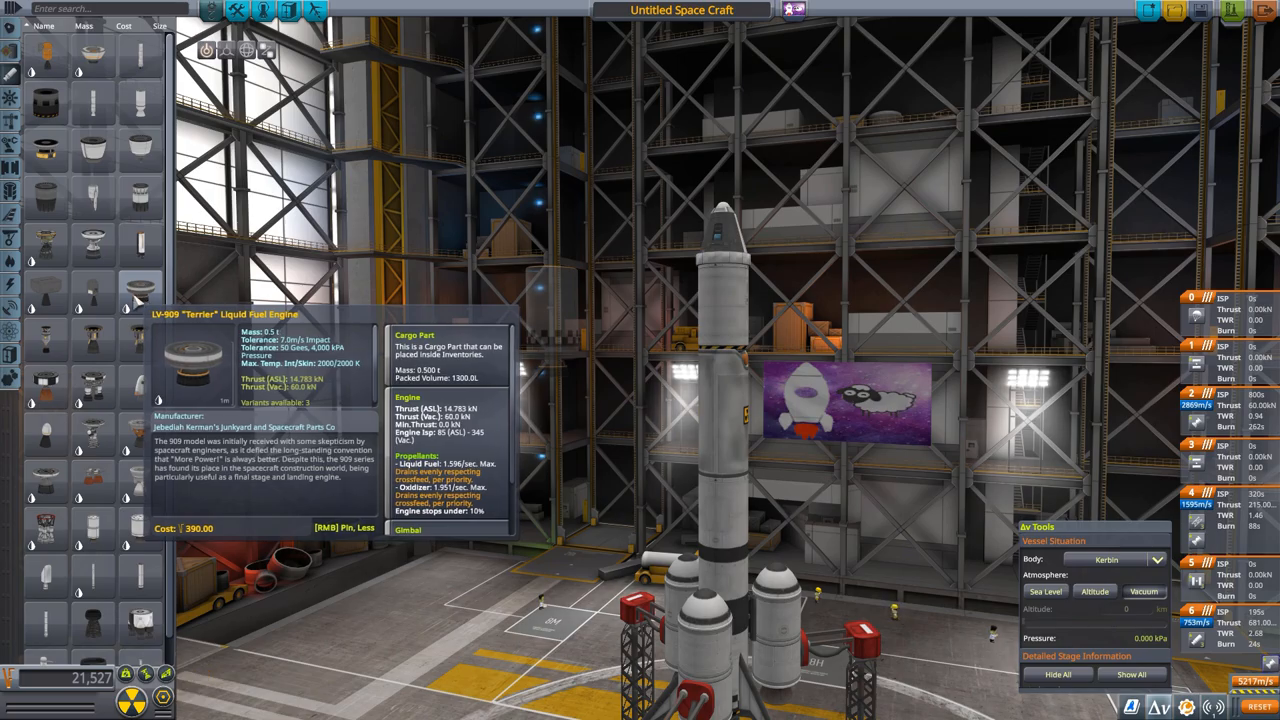
pyautogui.moveTo(720, 448)
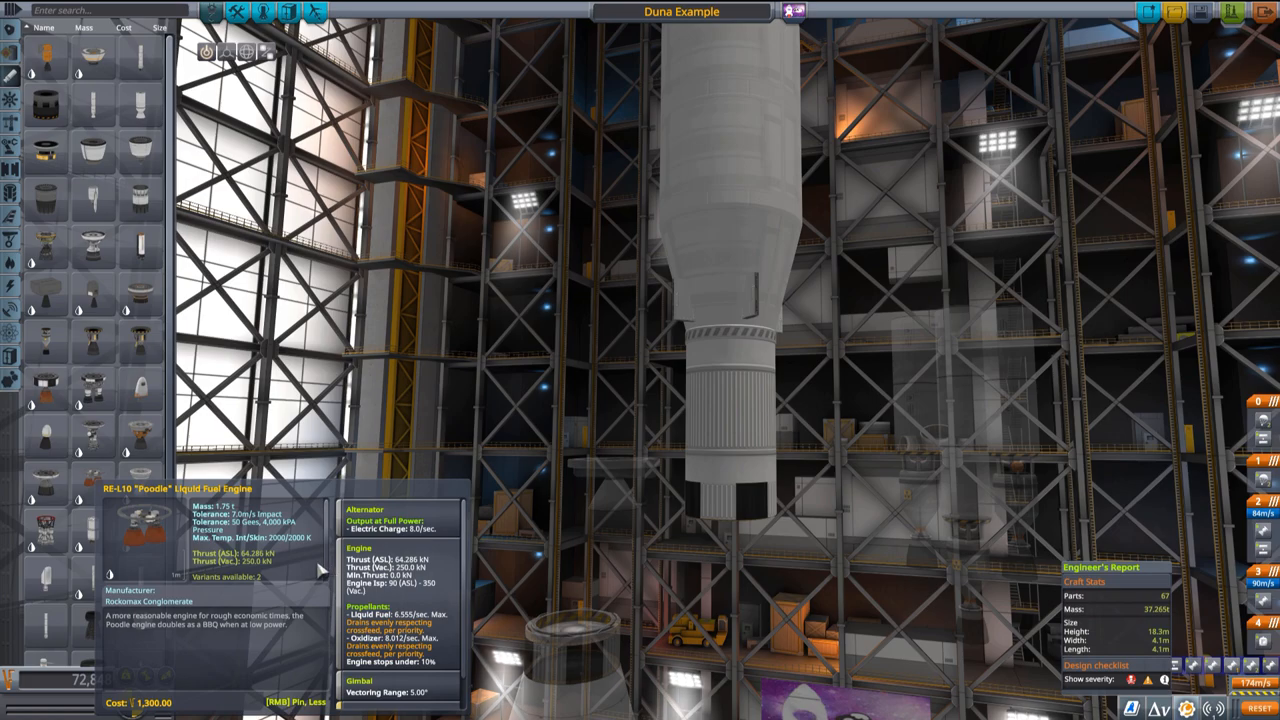
# Load the Duna Example craft to inspect the RE-L10 Poodle's thrust and Isp.
pyautogui.click(730, 510)
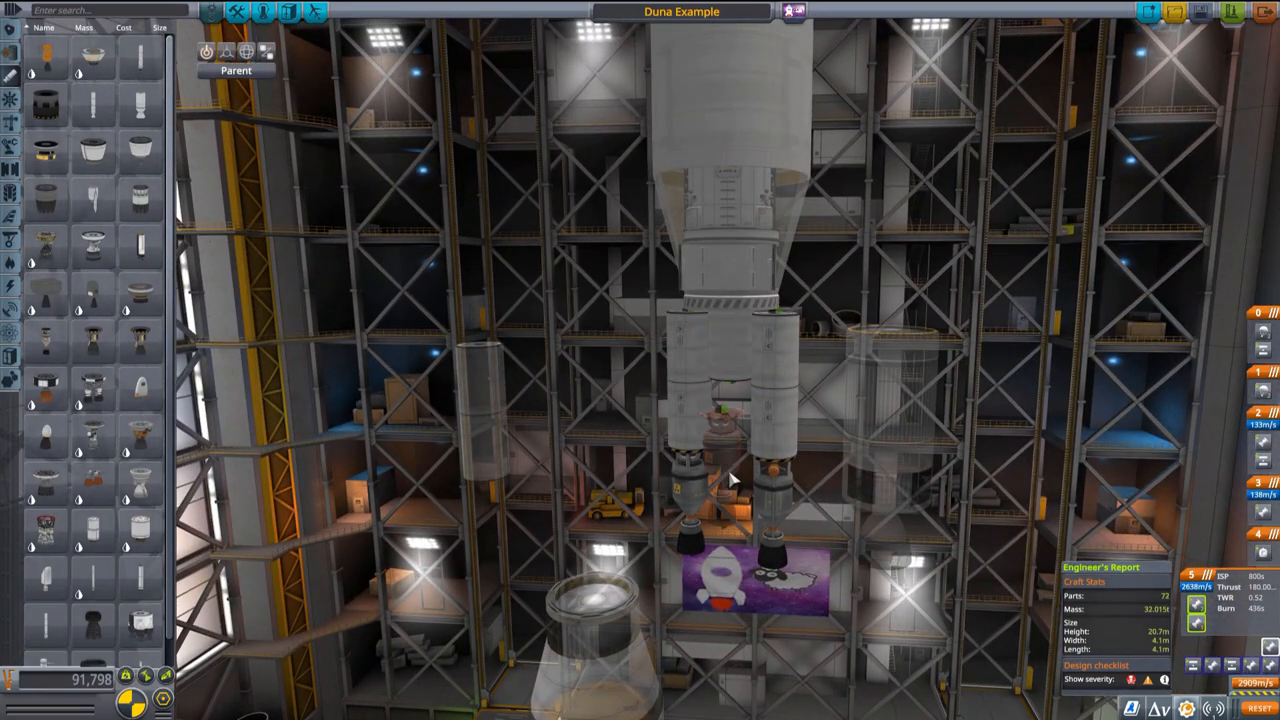
pyautogui.click(730, 460)
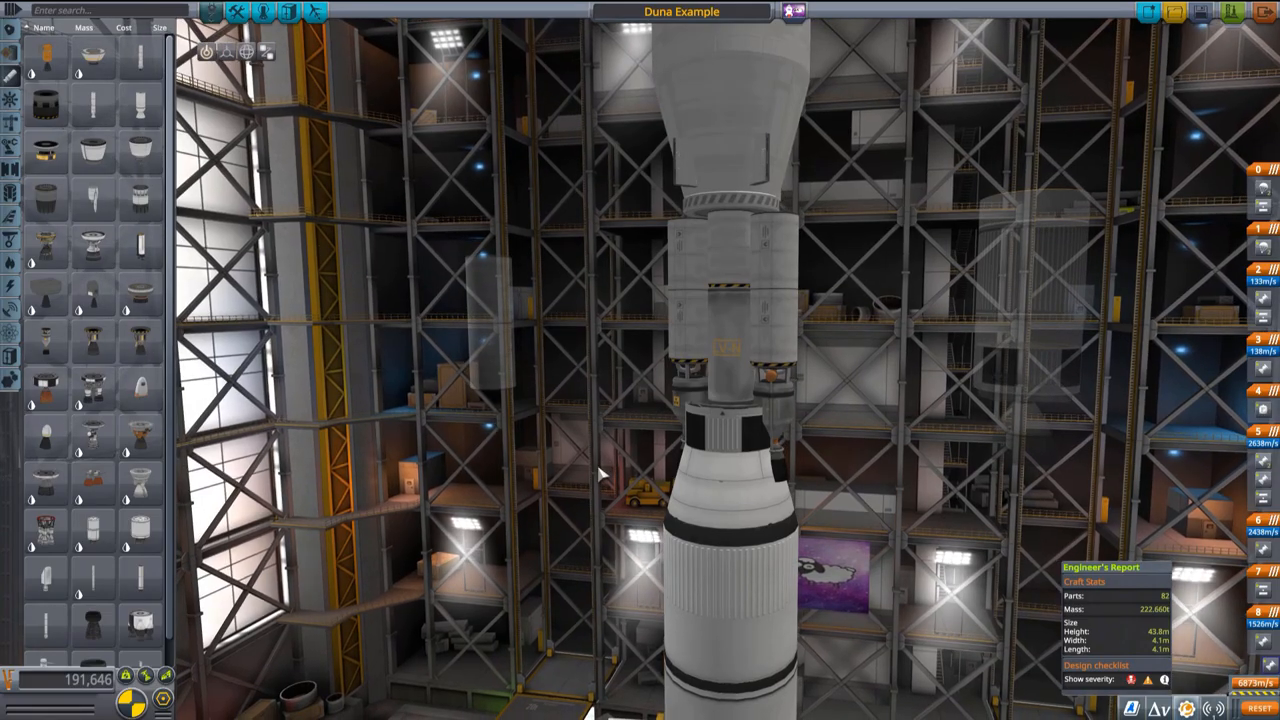
pyautogui.moveTo(865, 590)
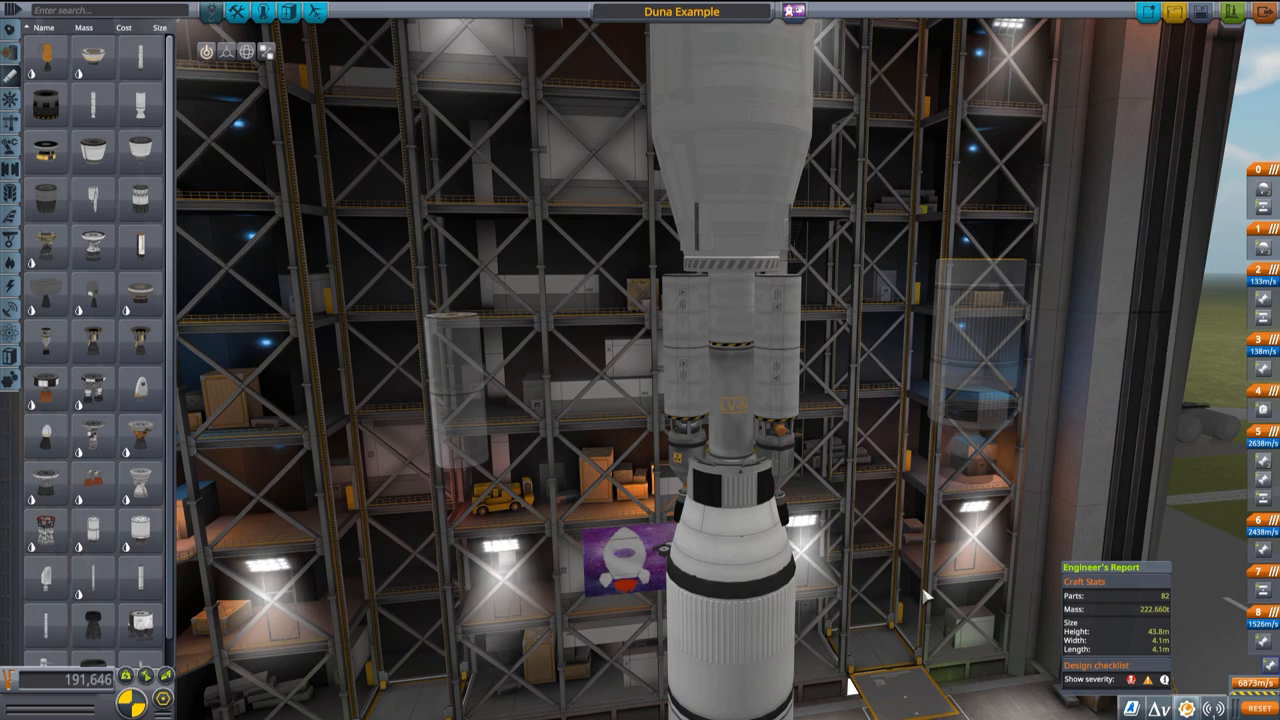
pyautogui.moveTo(918, 595)
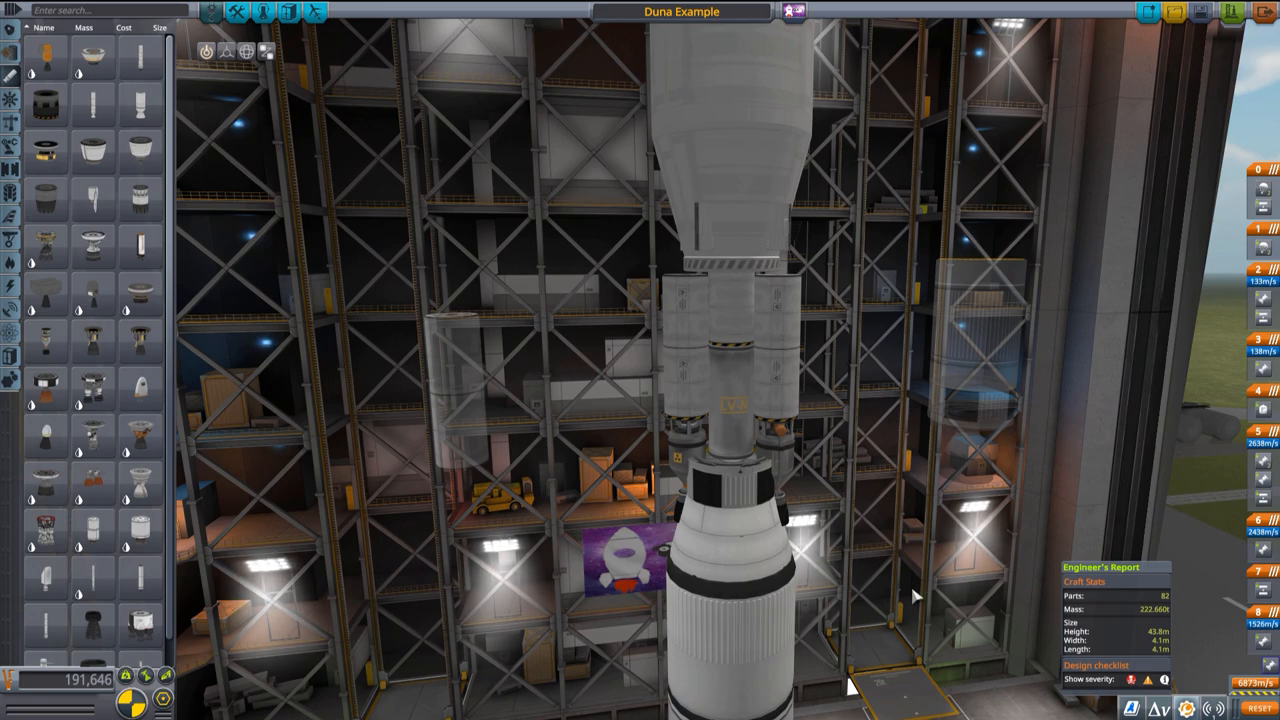
pyautogui.moveTo(730, 472)
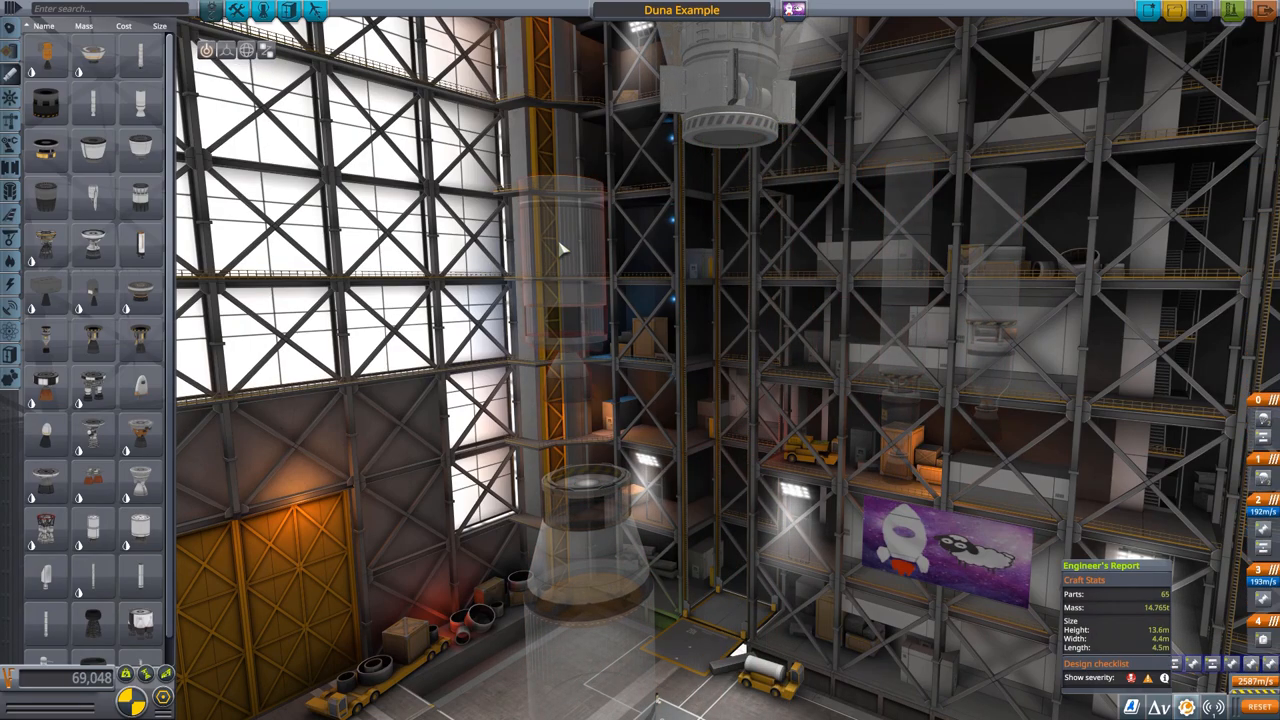
pyautogui.click(715, 390)
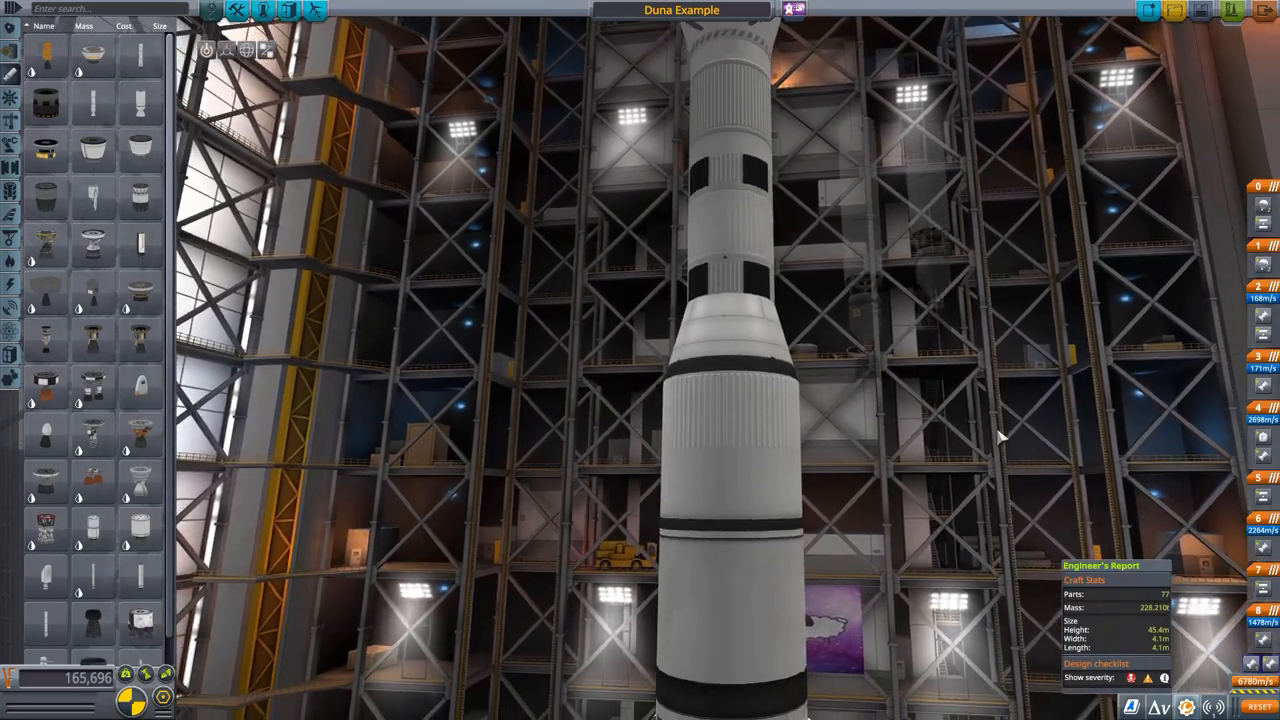
pyautogui.moveTo(1000, 435); pyautogui.dragTo(893, 522)
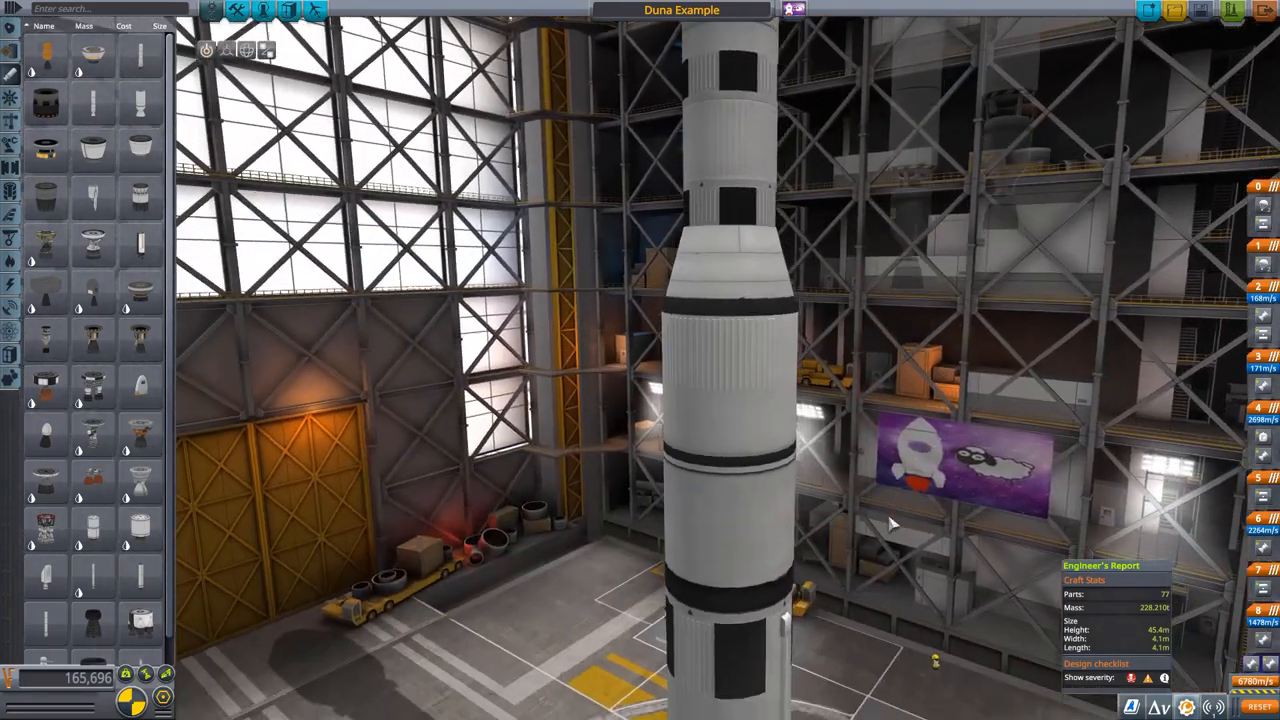